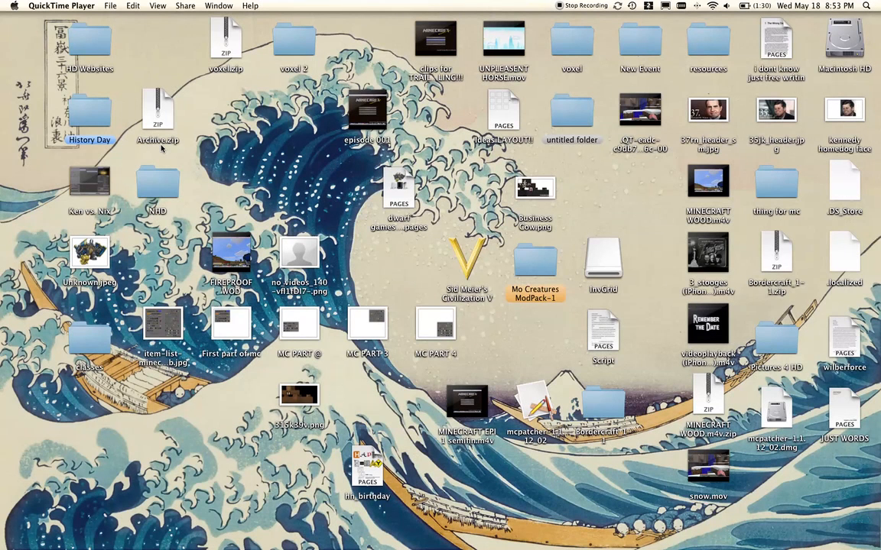
pyautogui.moveTo(161, 150)
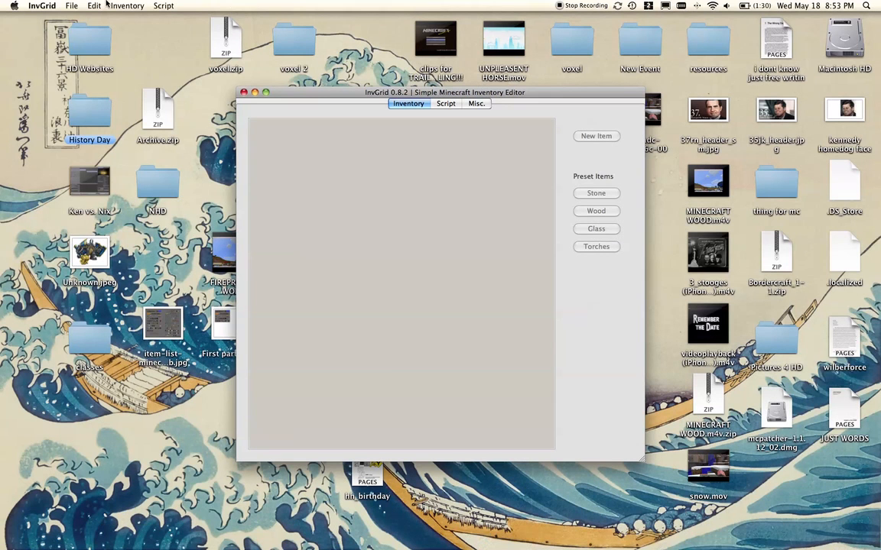
# Step: Start File > Open and browse into the LOOKIN FOR COWS world folder in saves
pyautogui.click(70, 6)
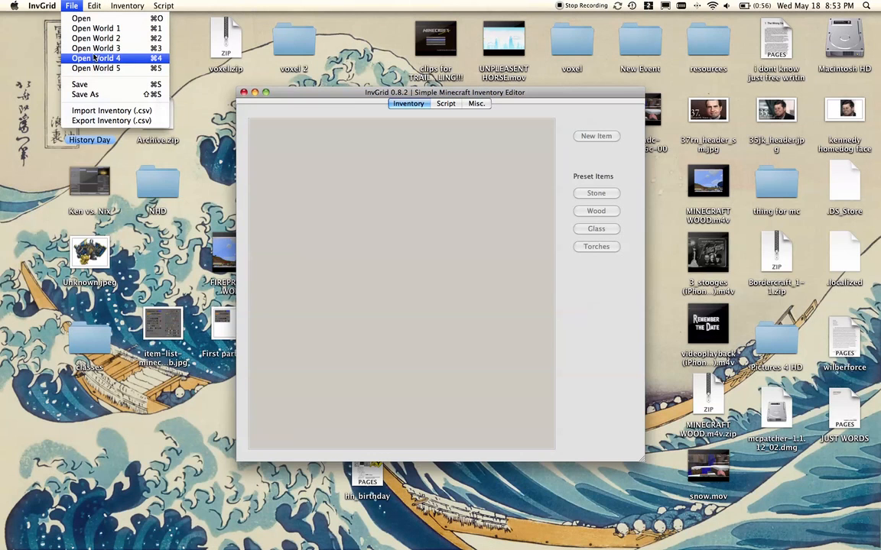
pyautogui.moveTo(81, 19)
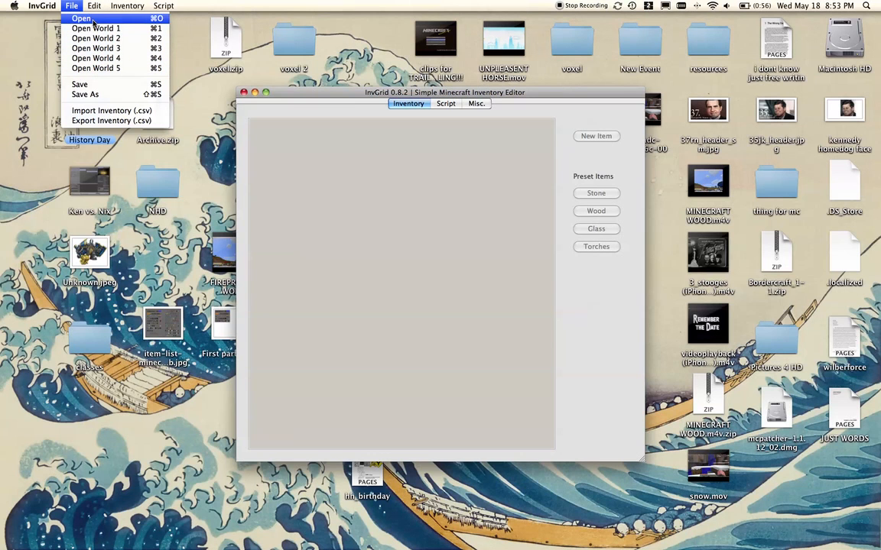
pyautogui.click(81, 19)
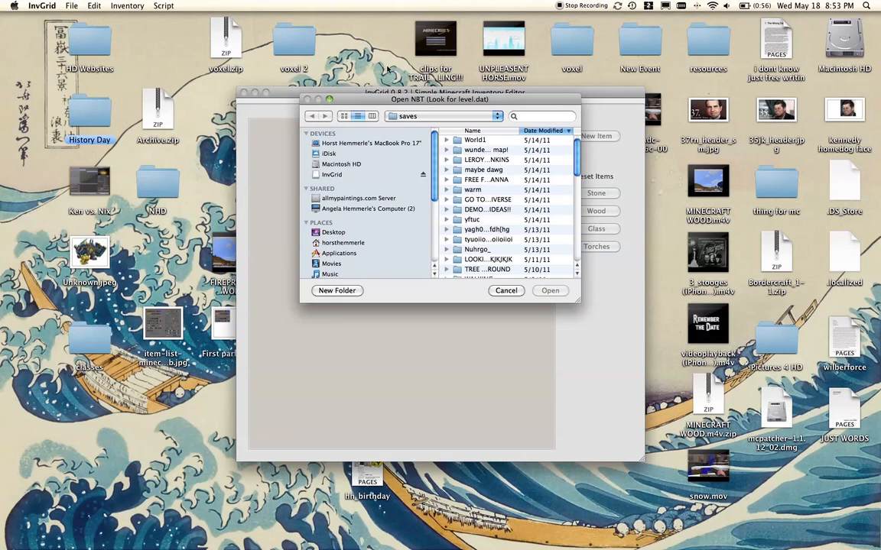
pyautogui.moveTo(331, 101)
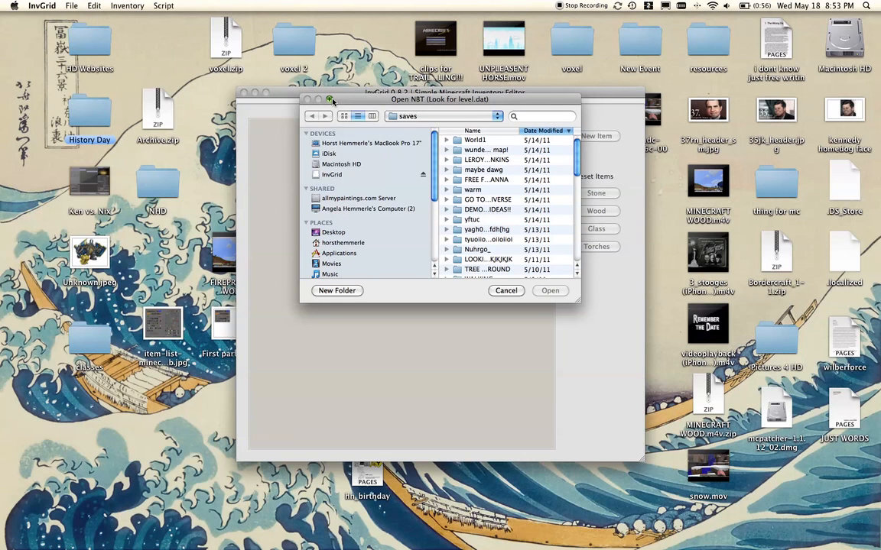
pyautogui.click(308, 98)
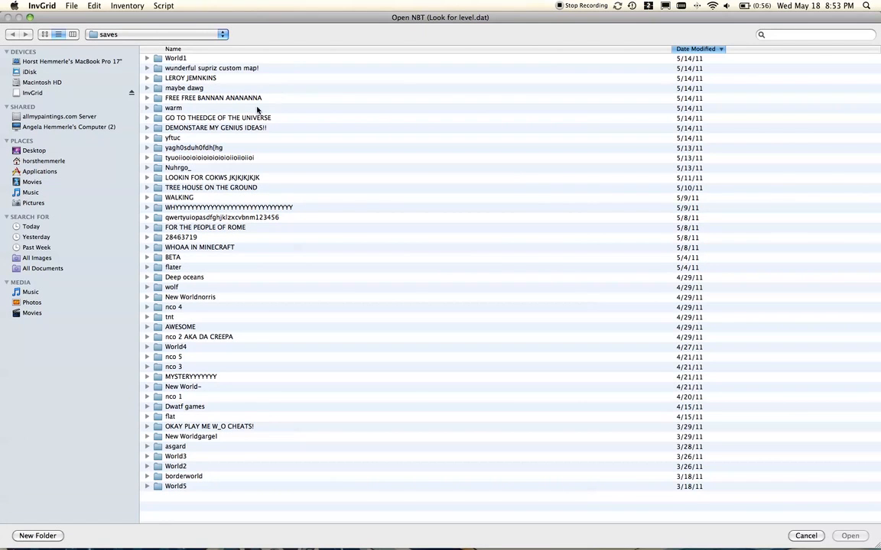
pyautogui.moveTo(242, 344)
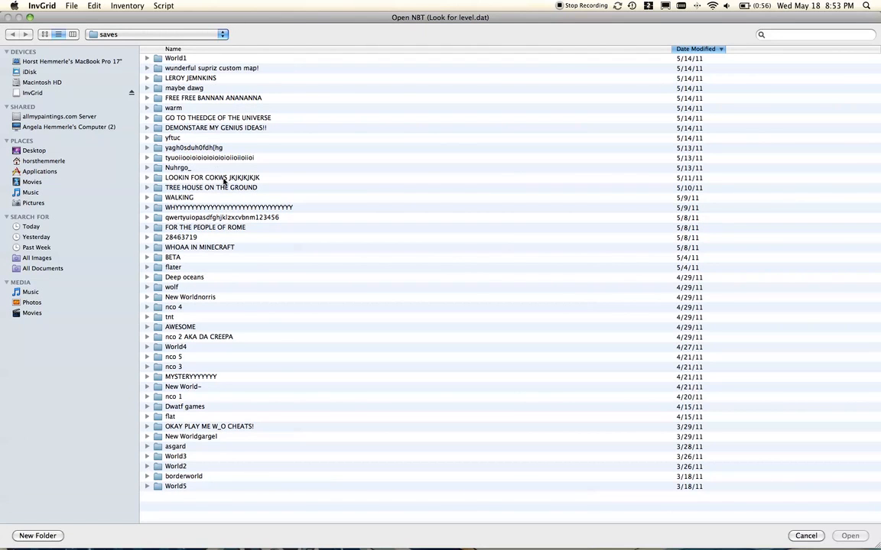
pyautogui.click(211, 177)
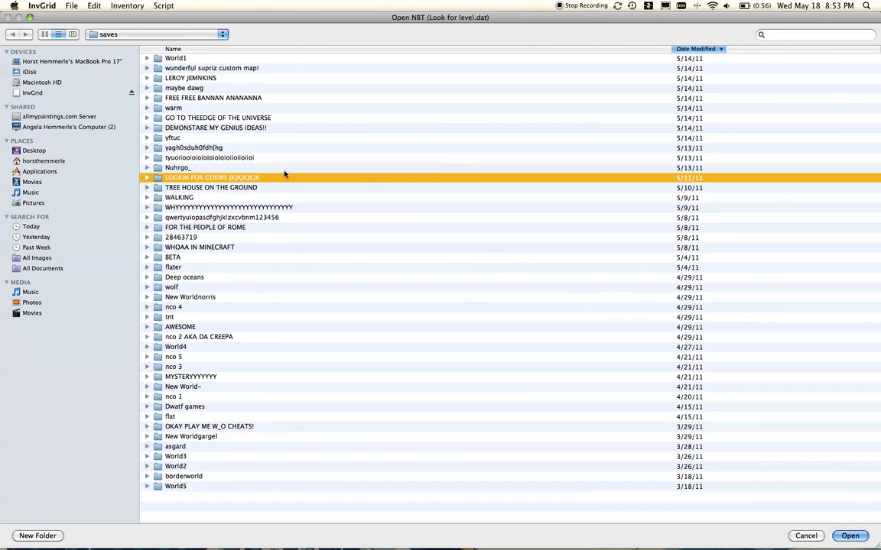
pyautogui.doubleClick(211, 177)
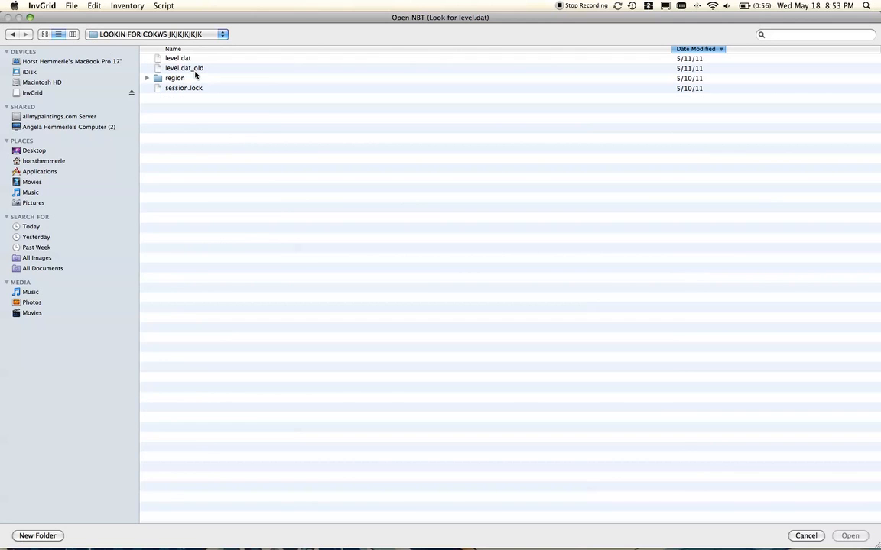
# Step: Load the world's level.dat so its quickbar and inventory slots are listed
pyautogui.click(178, 58)
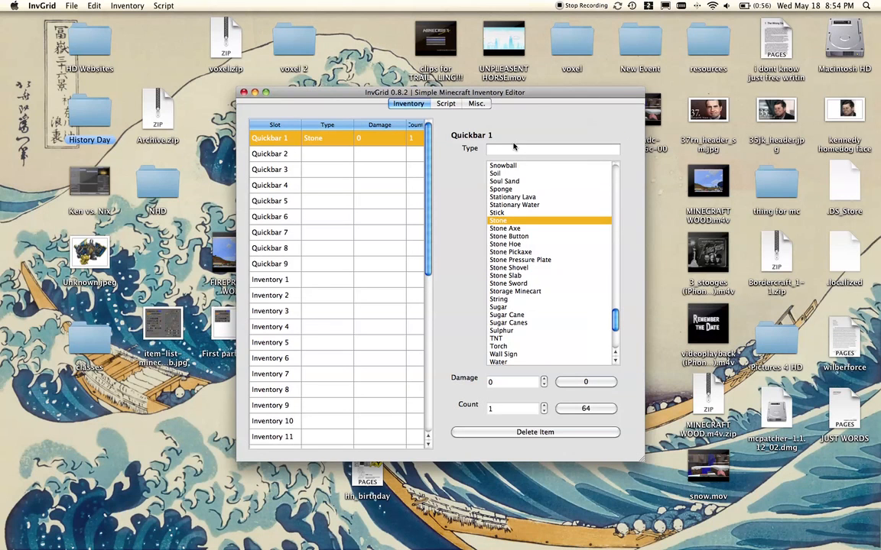
# Step: Change Quickbar 1 from stone to Snow Block by searching 'snow' in the Type field
pyautogui.click(550, 150)
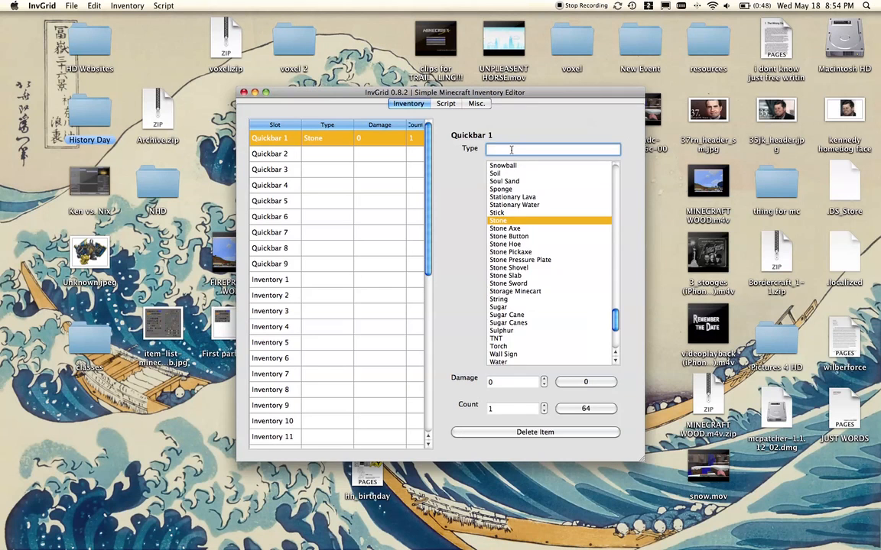
pyautogui.write('snow')
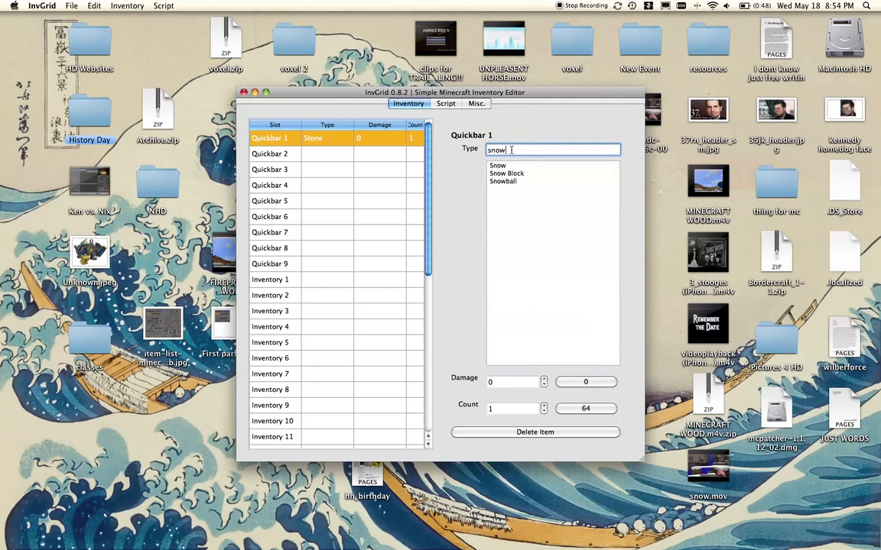
pyautogui.click(503, 181)
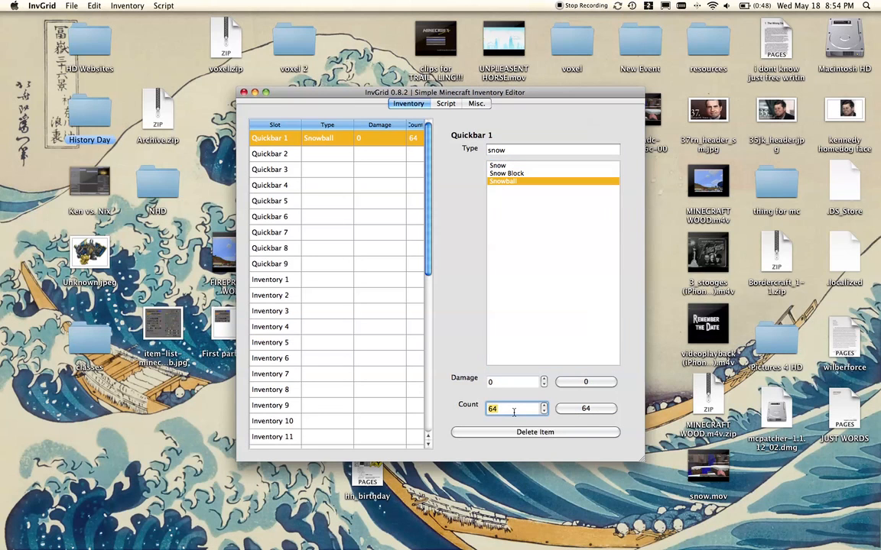
pyautogui.write('2')
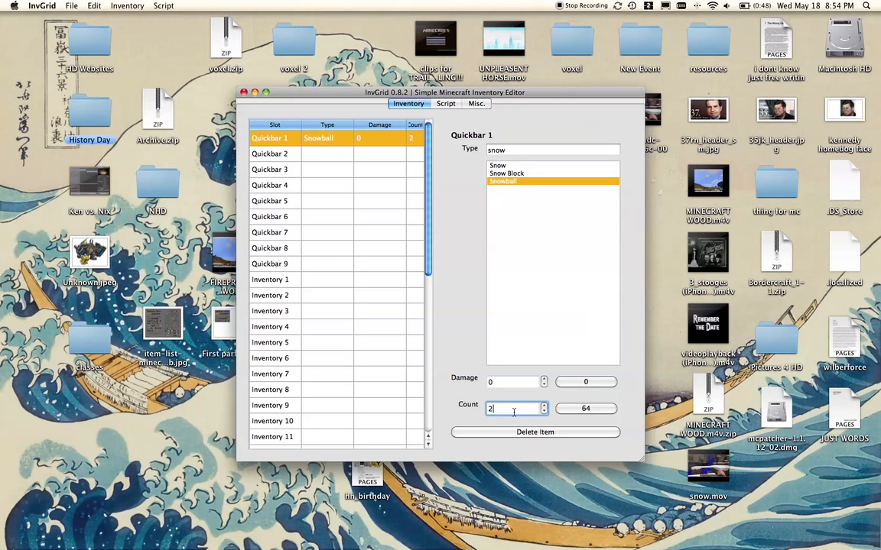
pyautogui.write('55')
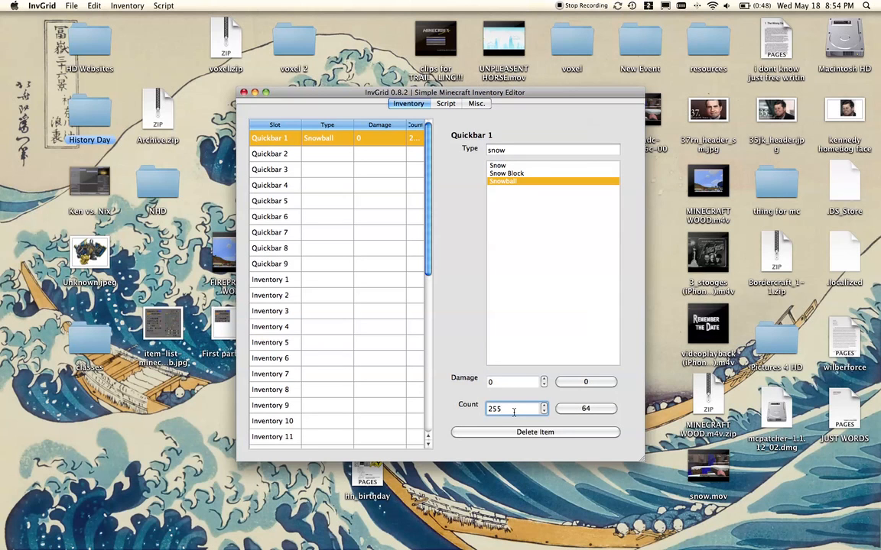
pyautogui.write('64')
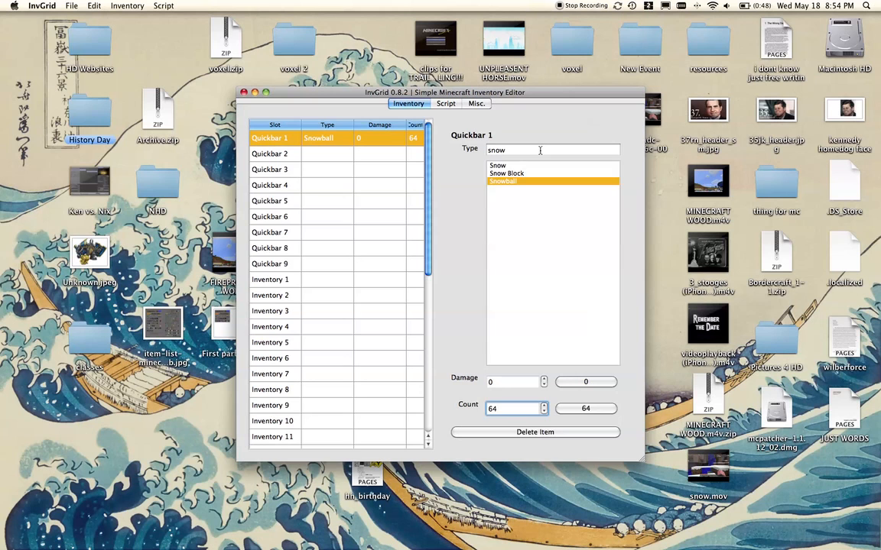
pyautogui.click(507, 174)
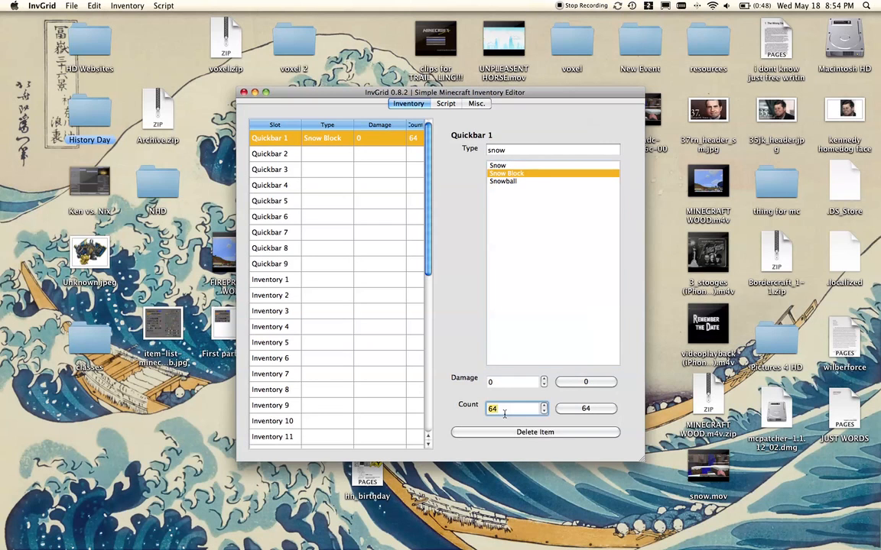
# Step: Raise the Quickbar 1 snow block count to 255
pyautogui.write('255')
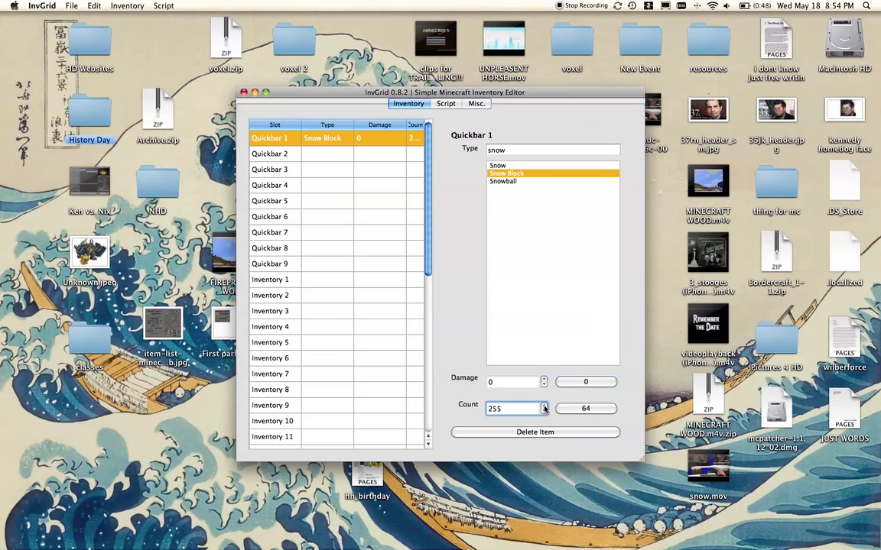
pyautogui.click(544, 411)
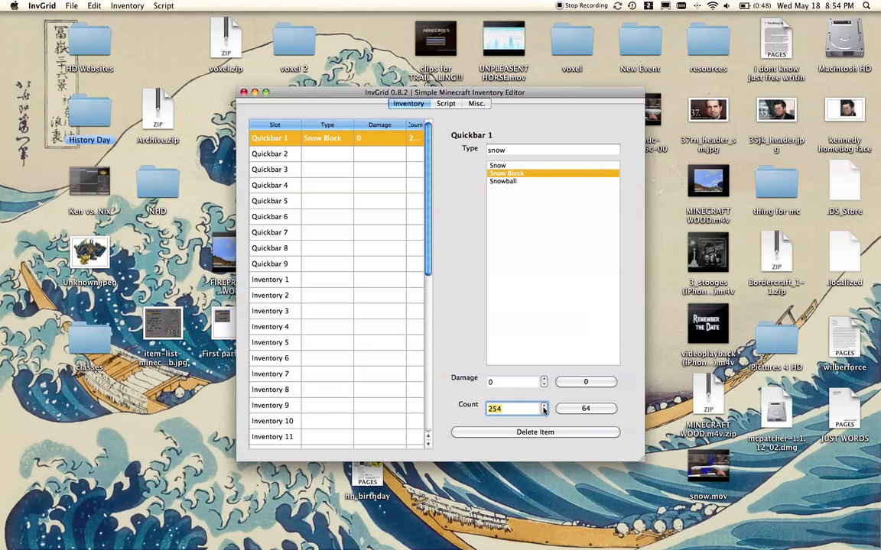
pyautogui.click(544, 405)
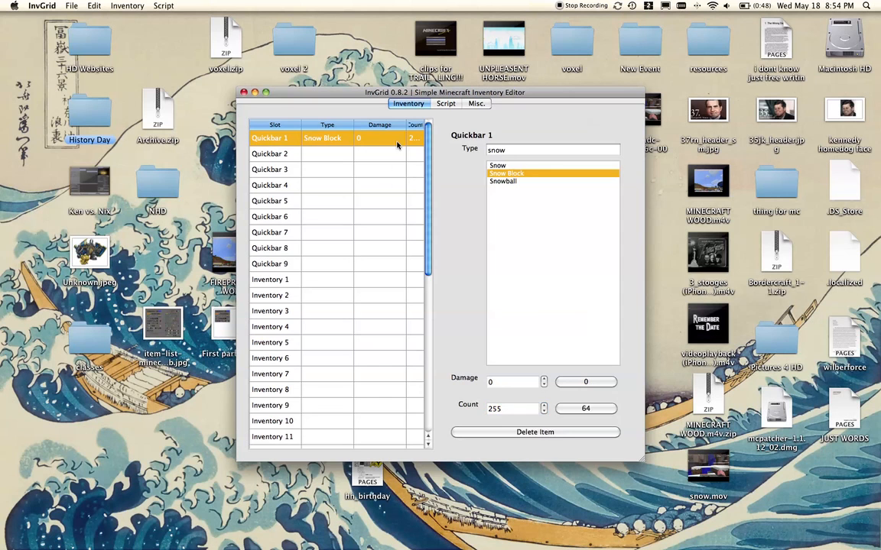
# Step: Put a Diamond Axe in Quickbar 2 by searching 'diamond' in the Type field
pyautogui.click(269, 153)
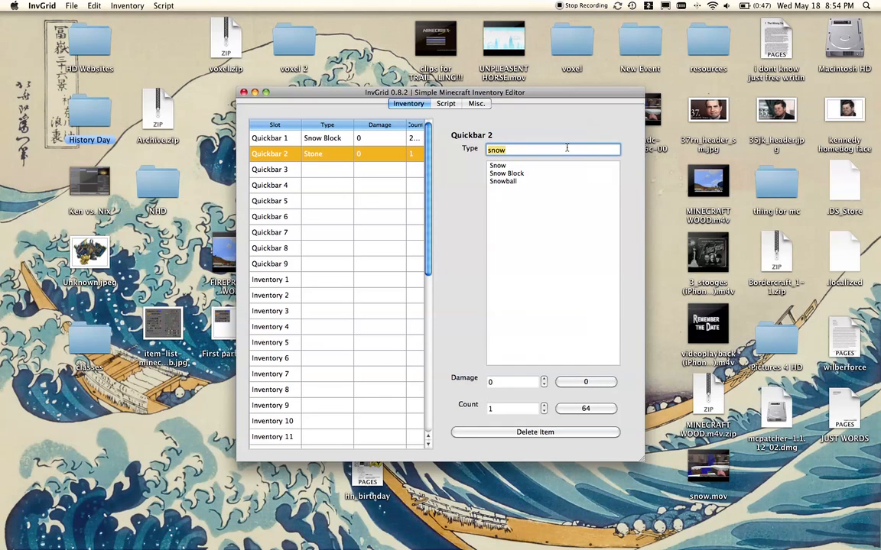
pyautogui.write('diamon')
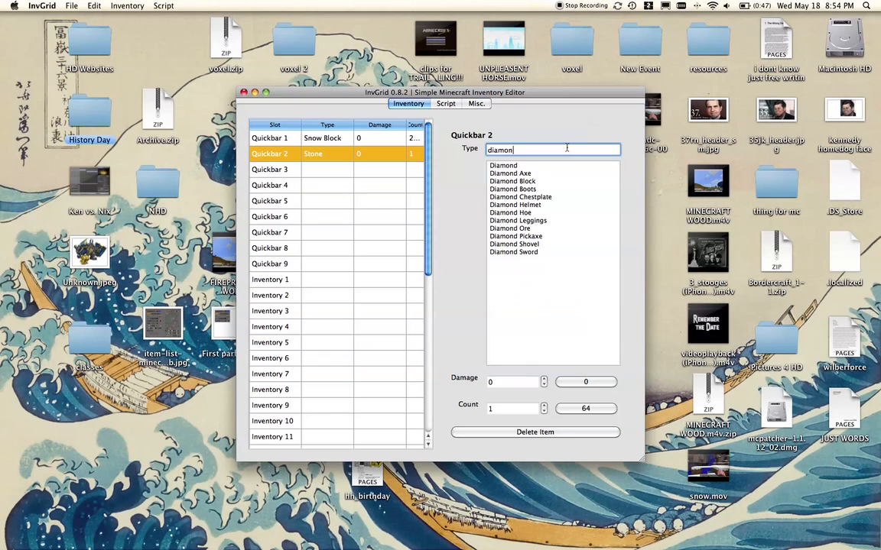
pyautogui.write('d')
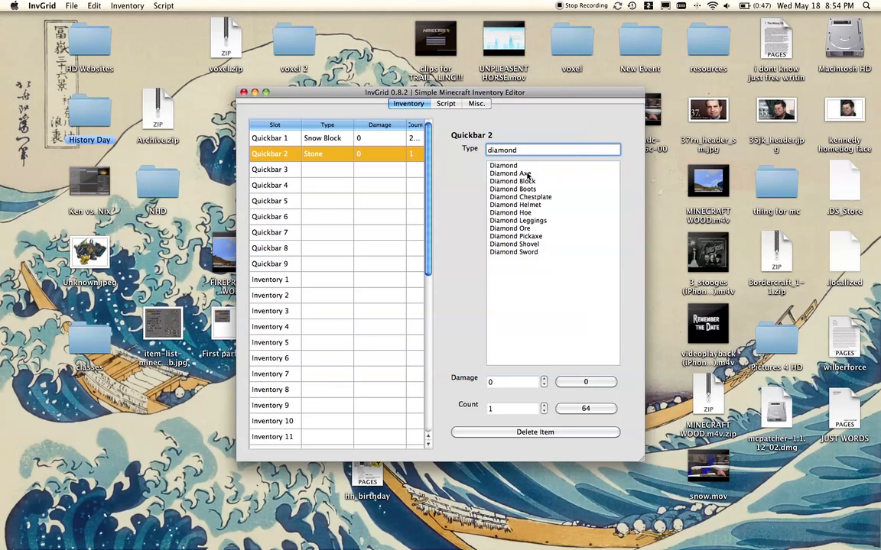
pyautogui.click(511, 174)
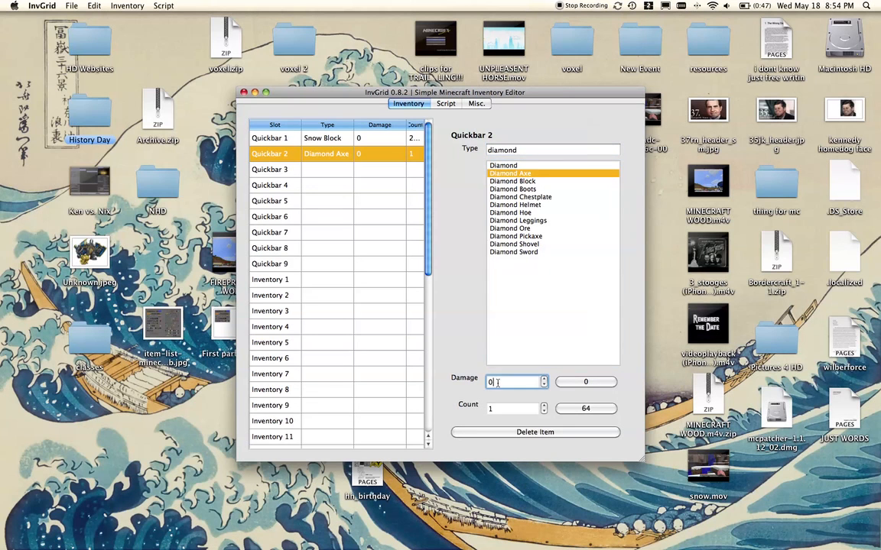
# Step: Set the diamond axe's damage value to -10000, ready to save the world
pyautogui.click(545, 379)
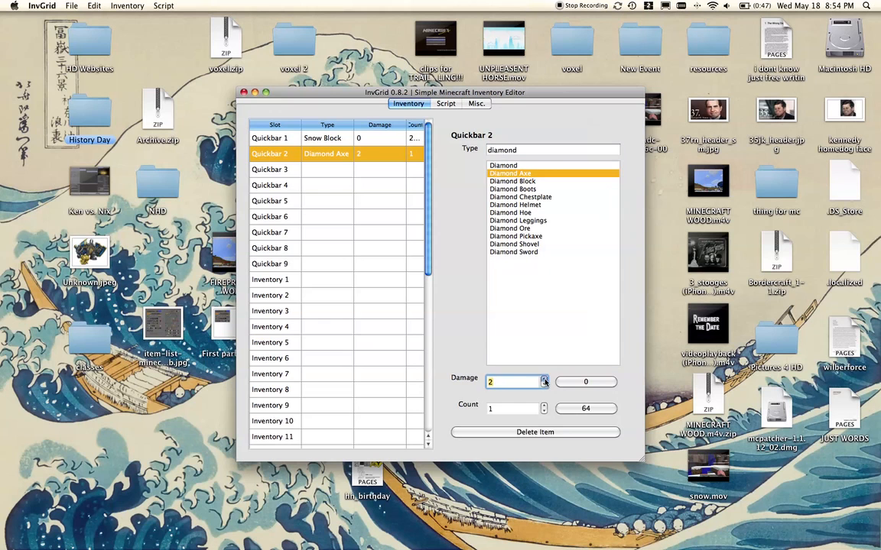
pyautogui.click(545, 379)
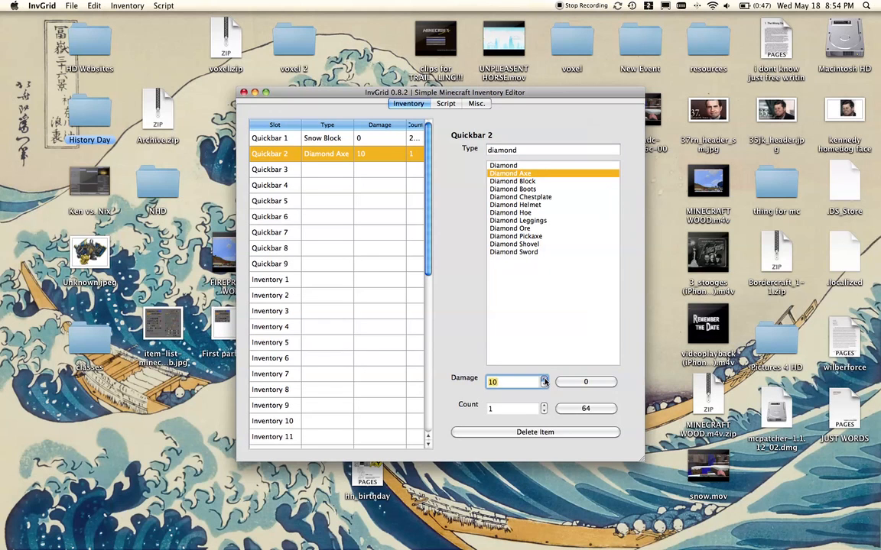
pyautogui.click(545, 385)
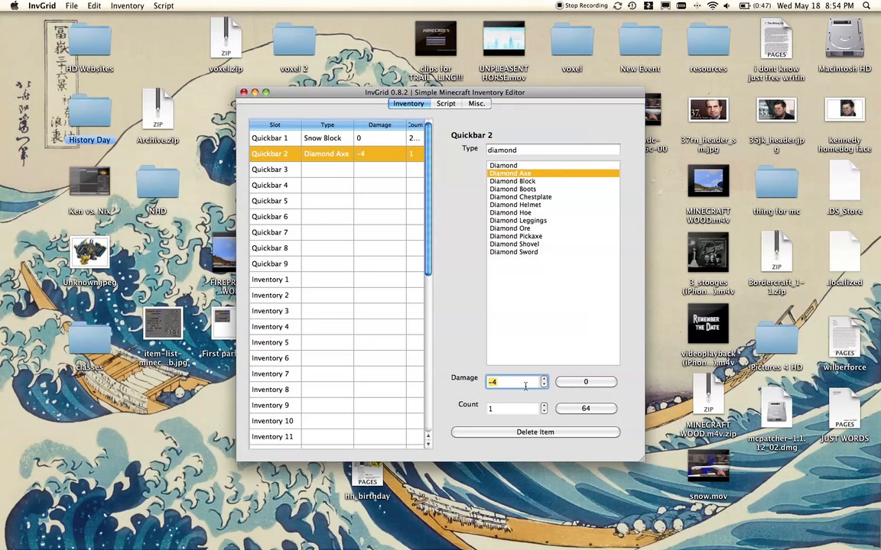
pyautogui.write('10000')
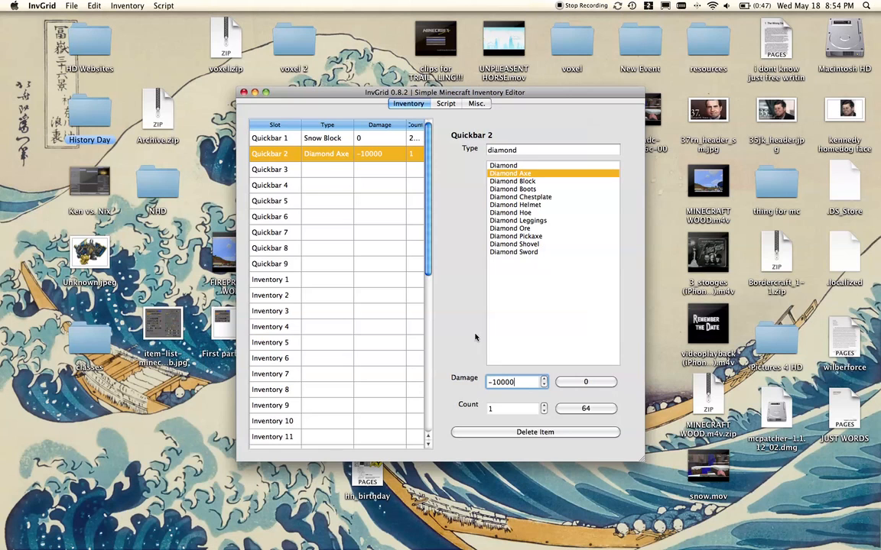
pyautogui.moveTo(345, 82)
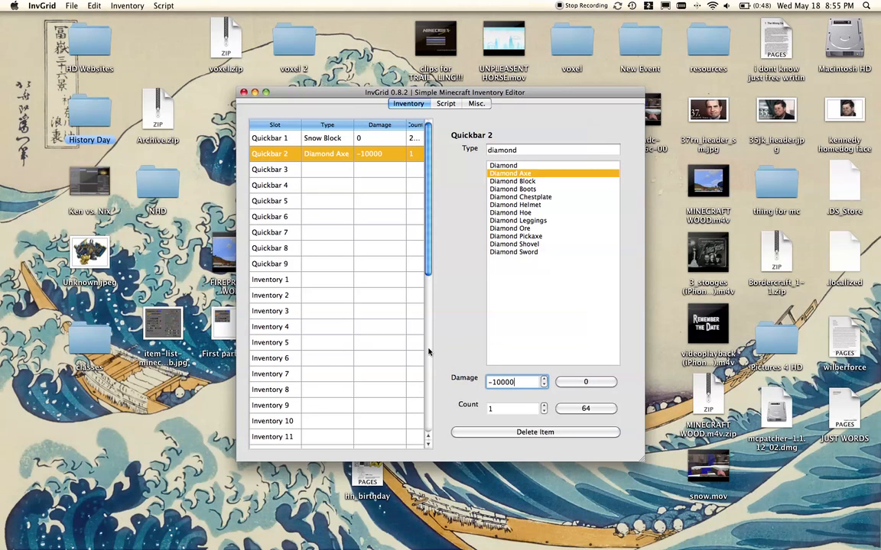
pyautogui.click(70, 6)
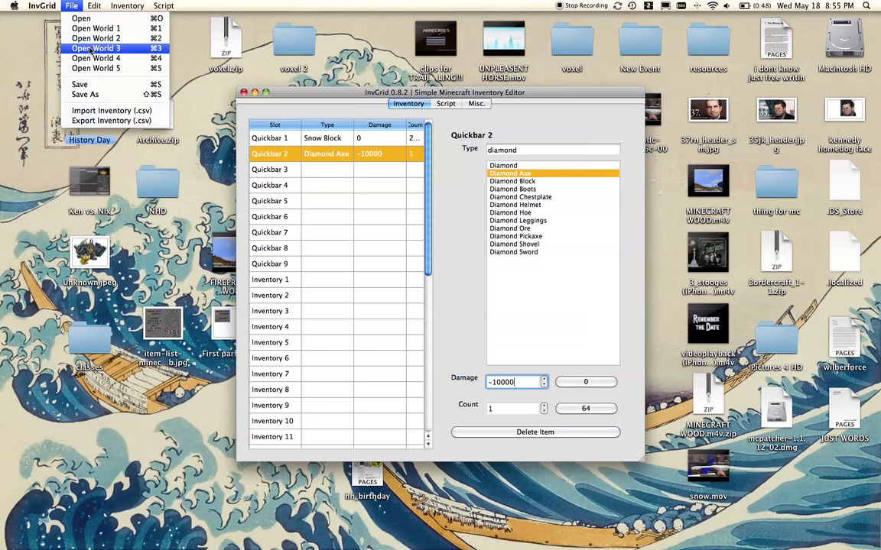
pyautogui.moveTo(80, 84)
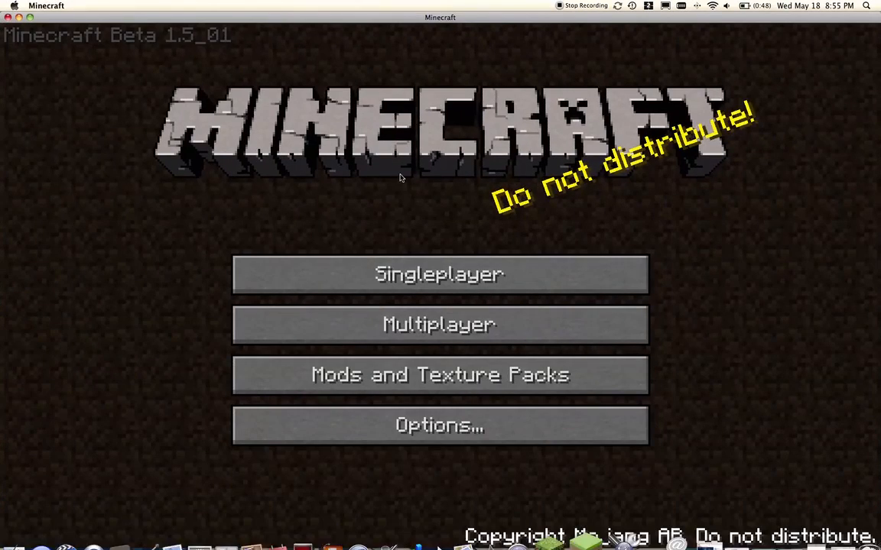
# Step: From Singleplayer, select the edited world in the list and play it
pyautogui.click(439, 275)
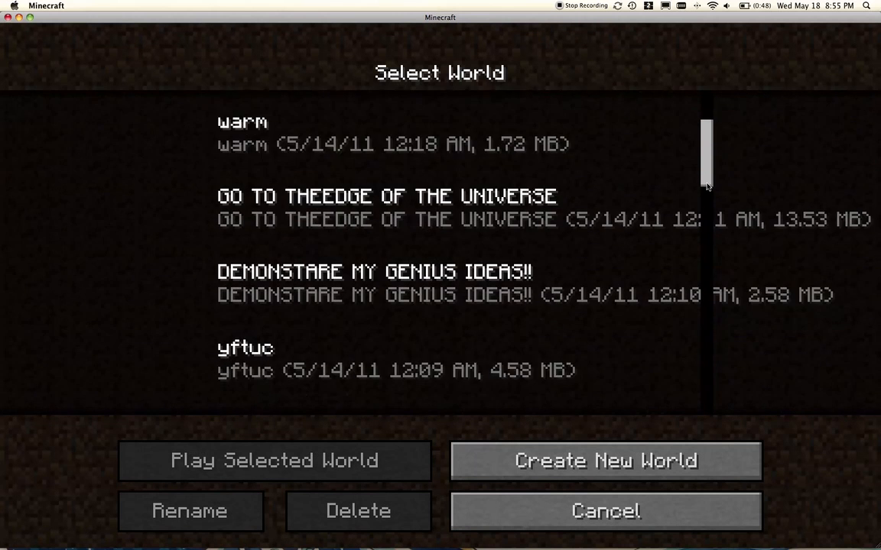
pyautogui.scroll(-3)
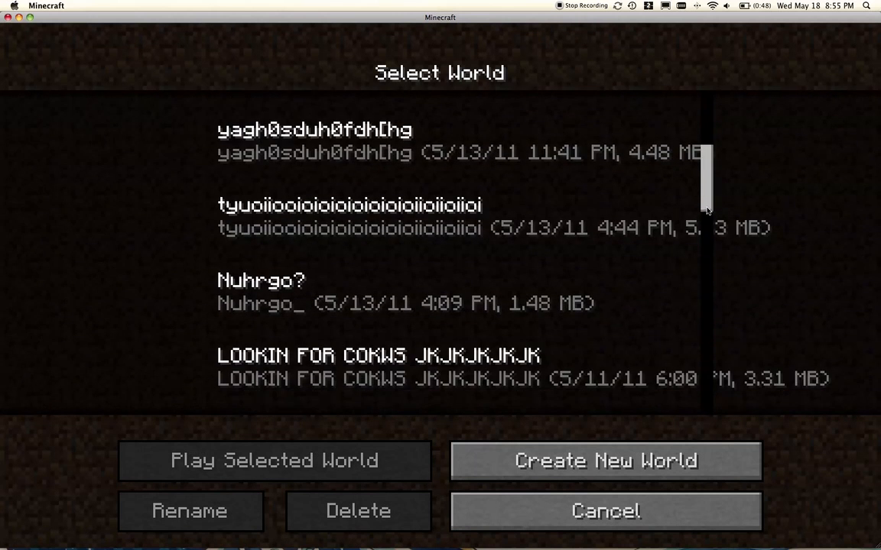
pyautogui.click(379, 367)
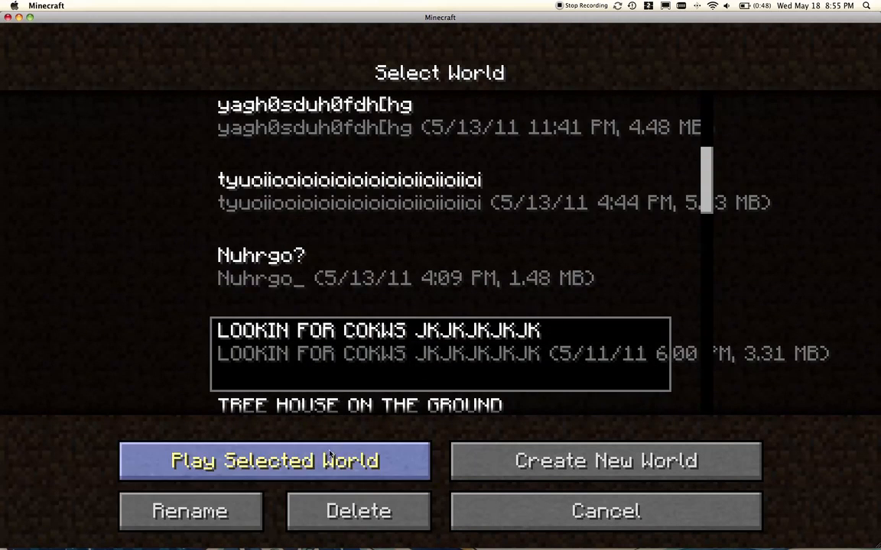
pyautogui.click(273, 460)
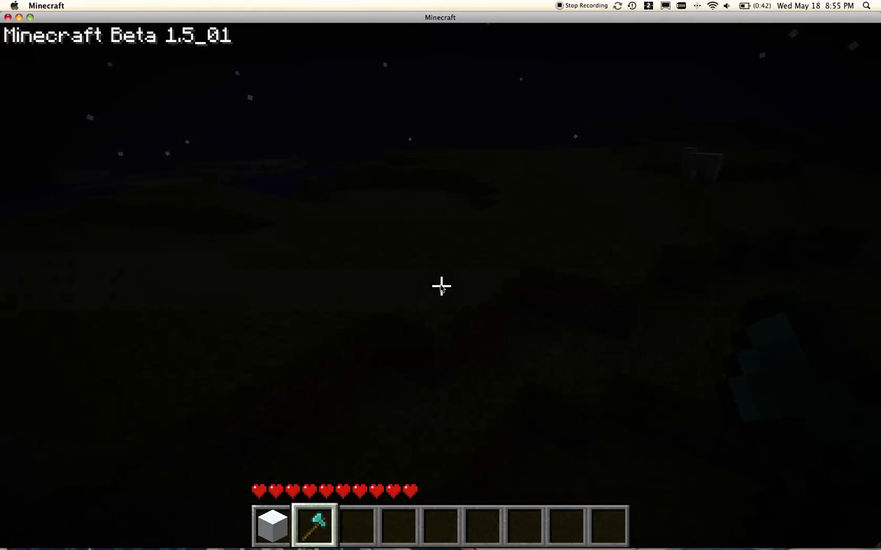
pyautogui.press('Escape')
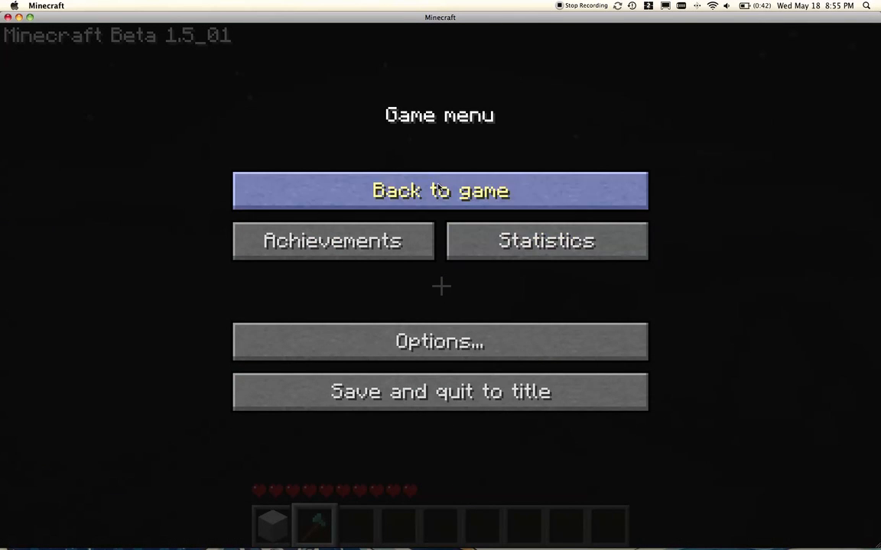
pyautogui.click(441, 189)
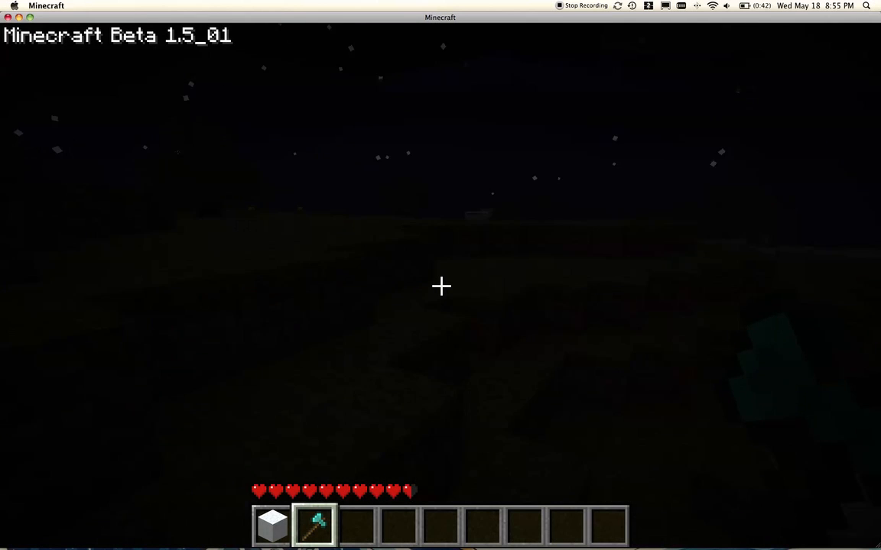